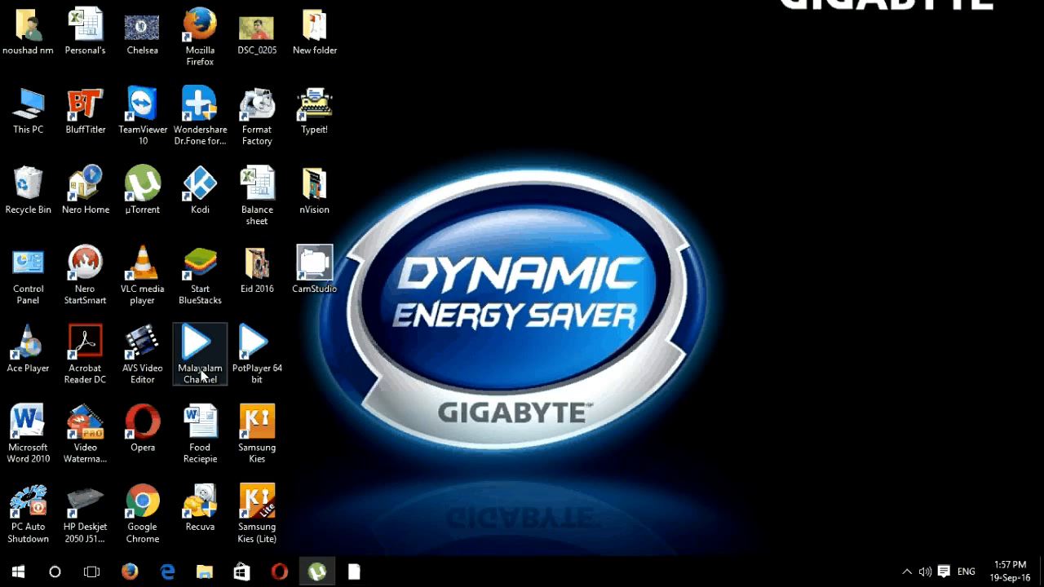
{"action": "mouse_move", "coordinate": [506, 210]}
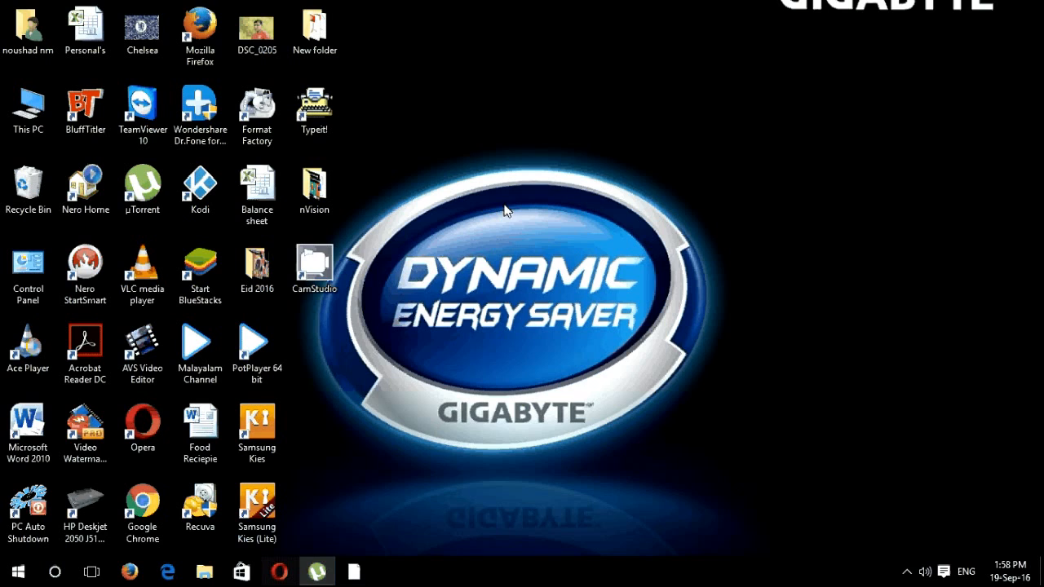
{"action": "mouse_move", "coordinate": [413, 310]}
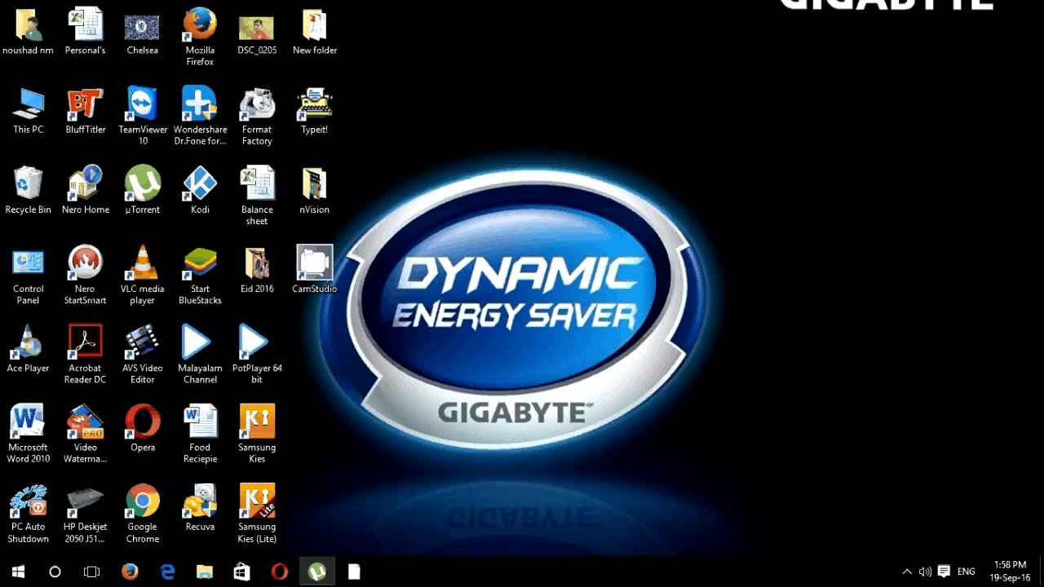
Step: Launch Edge and load the router admin page at 192.168.2.1
{"action": "left_click", "coordinate": [166, 571]}
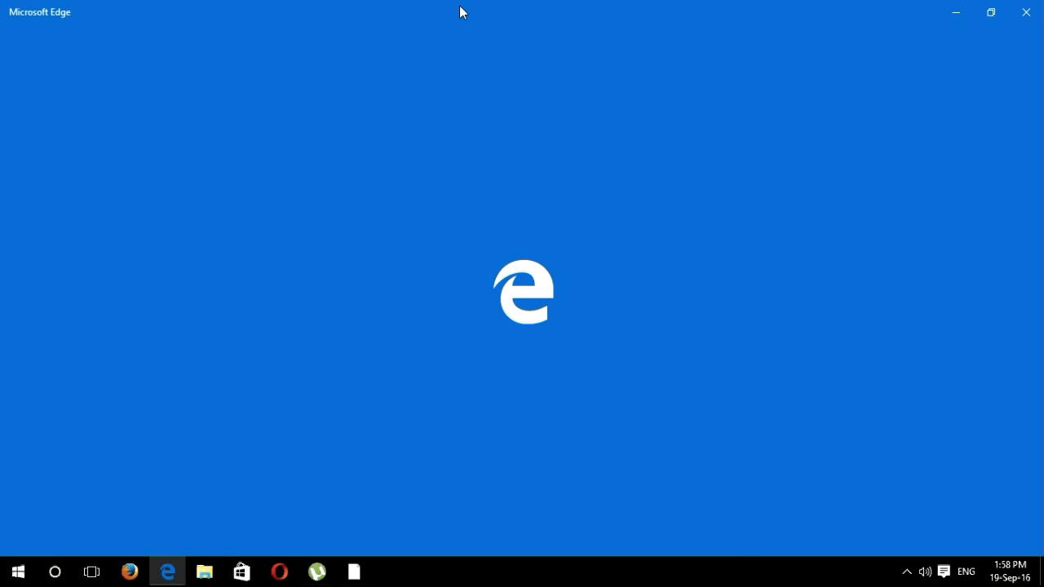
{"action": "mouse_move", "coordinate": [460, 15]}
{"action": "type", "text": "192.168.2.1"}
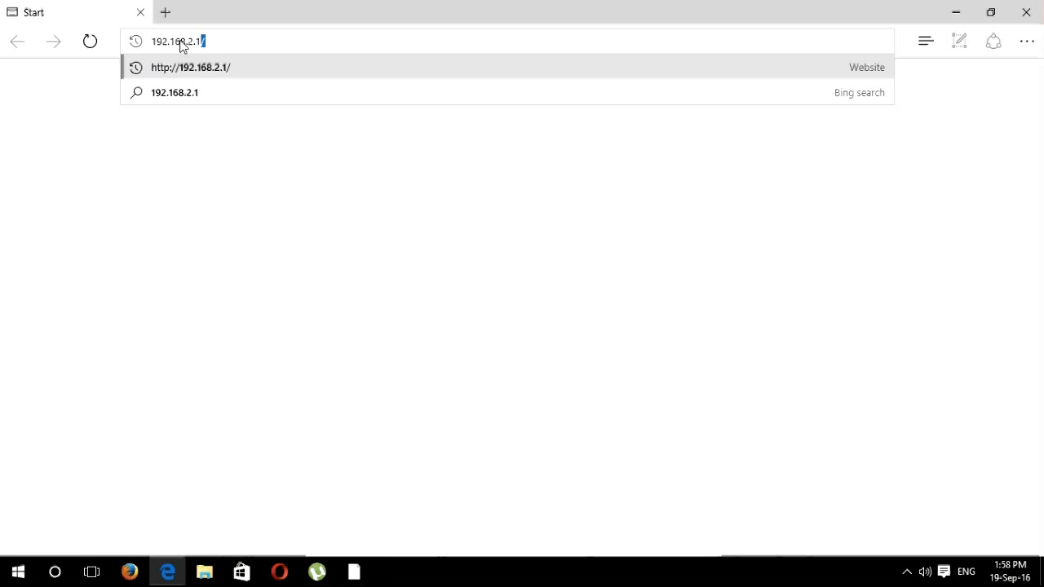
{"action": "key", "text": "Enter"}
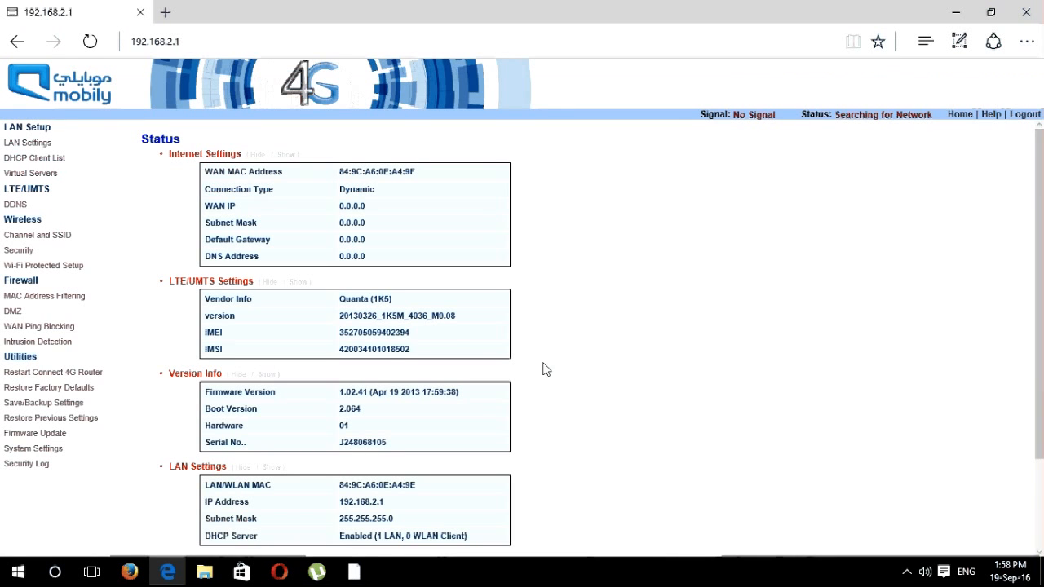
{"action": "scroll", "scroll_direction": "down", "scroll_amount": 3}
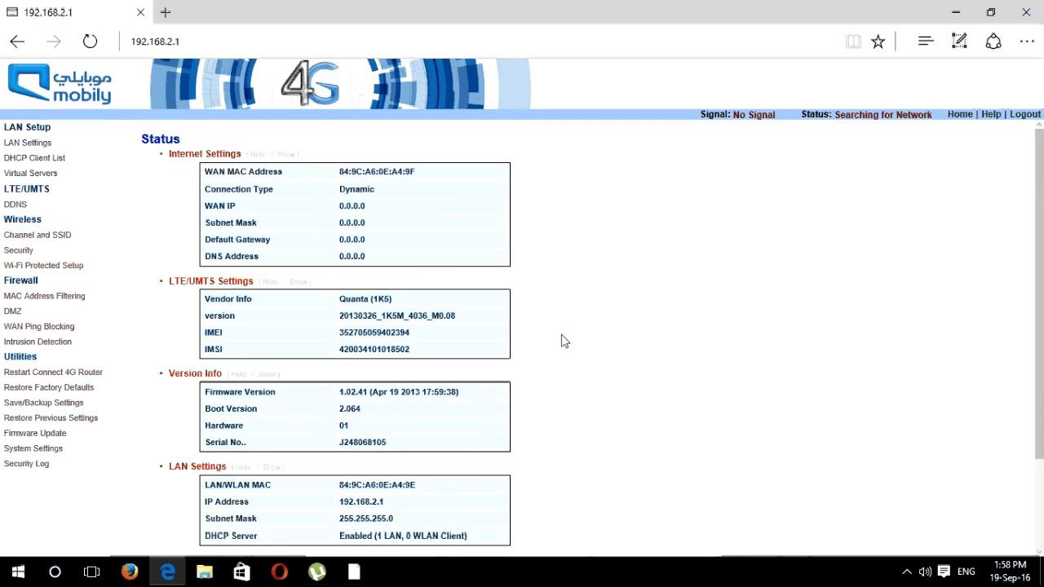
{"action": "mouse_move", "coordinate": [826, 162]}
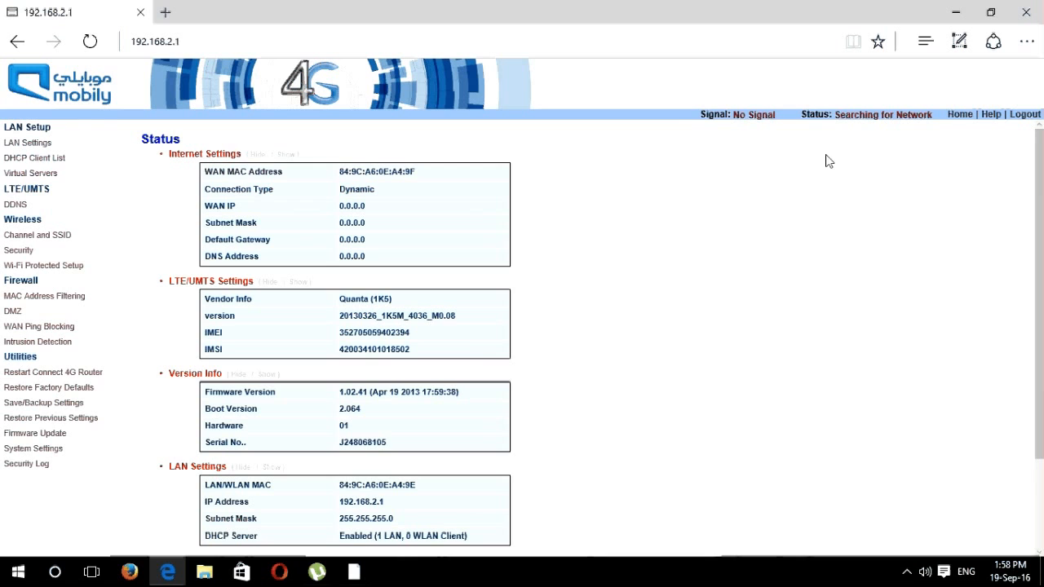
{"action": "mouse_move", "coordinate": [68, 142]}
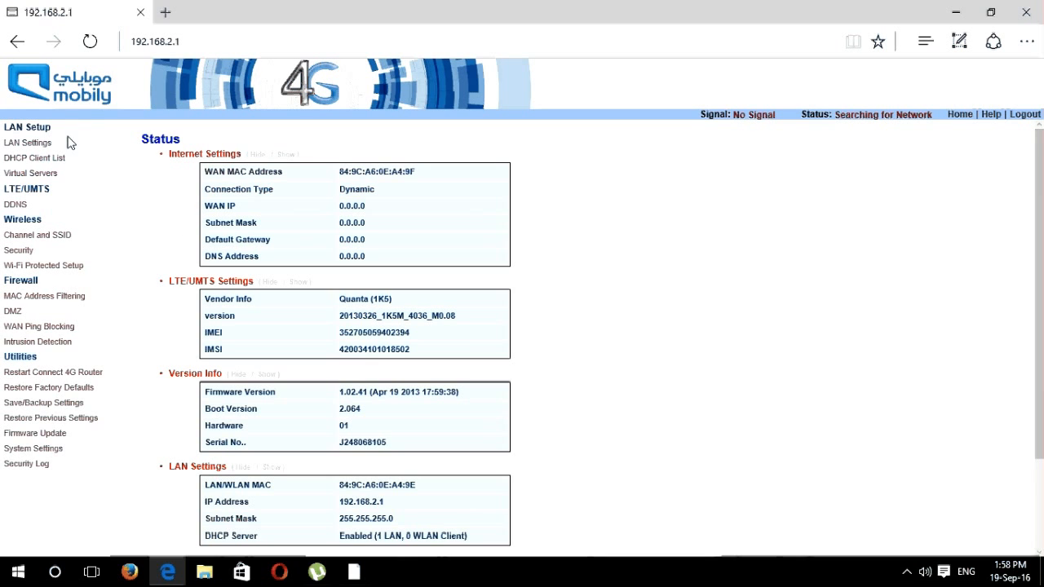
{"action": "mouse_move", "coordinate": [52, 483]}
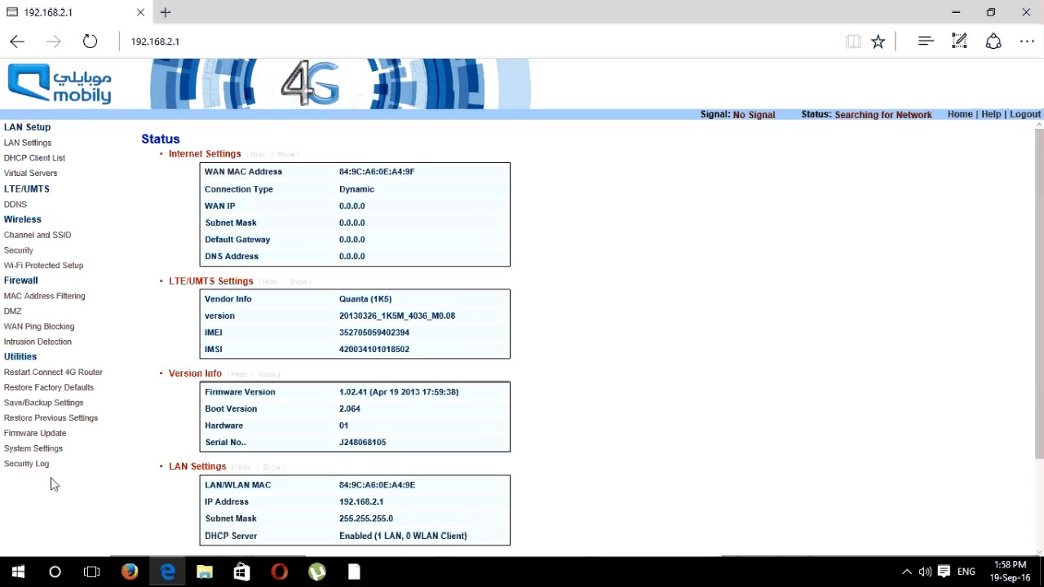
{"action": "scroll", "scroll_direction": "down", "scroll_amount": 3}
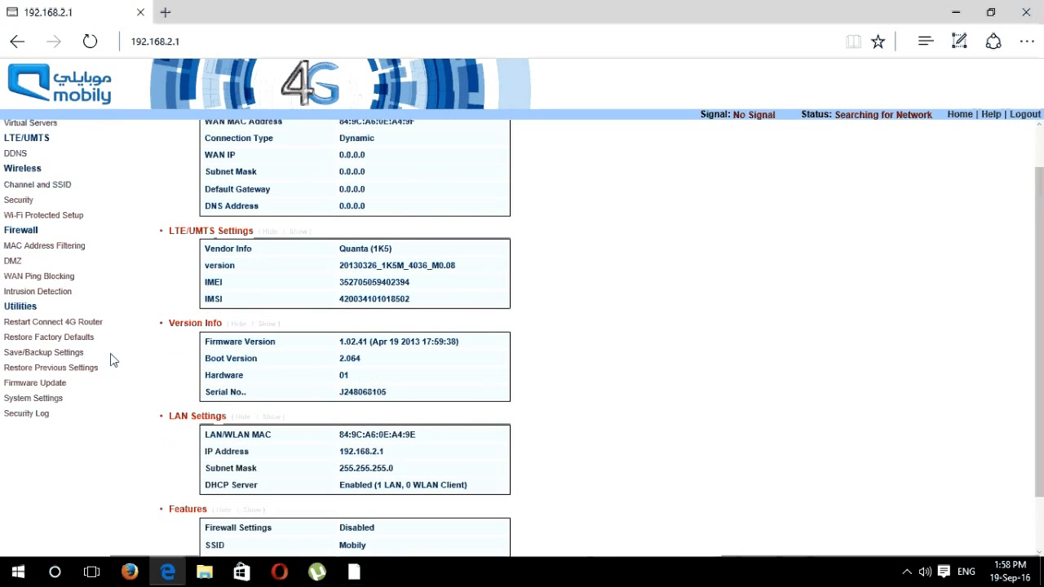
{"action": "mouse_move", "coordinate": [62, 343]}
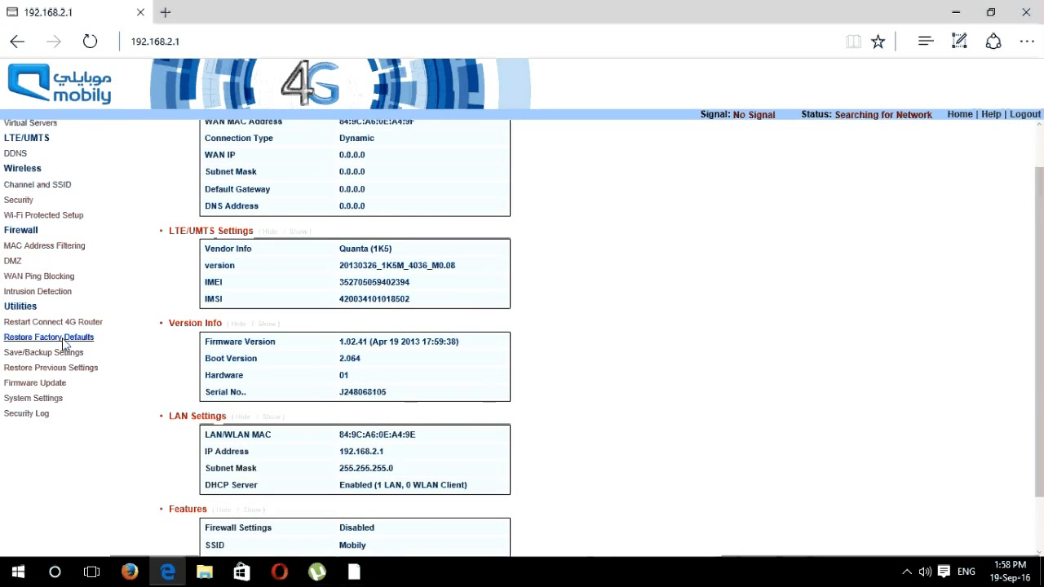
{"action": "mouse_move", "coordinate": [24, 323]}
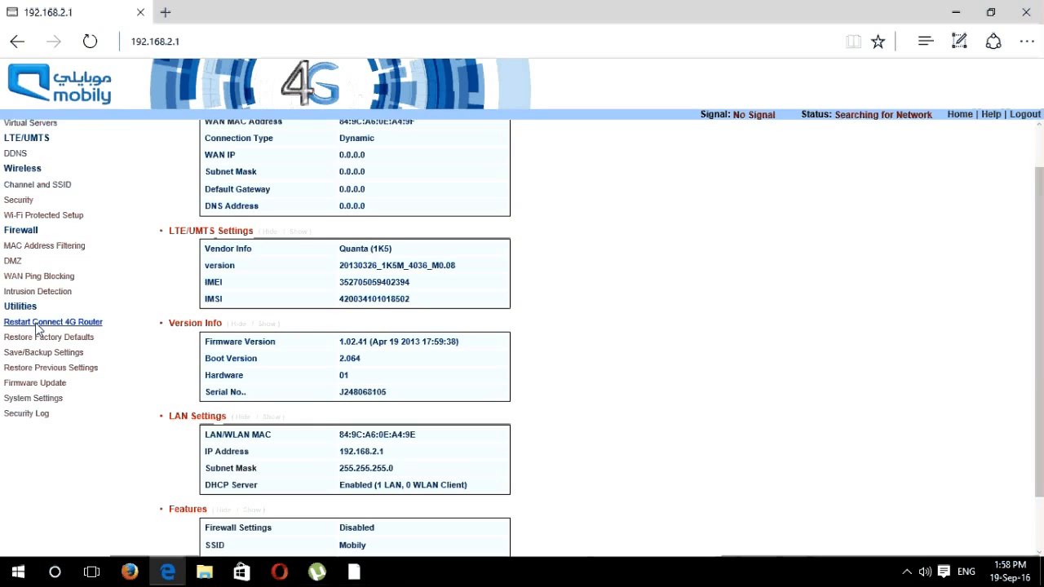
{"action": "mouse_move", "coordinate": [119, 321]}
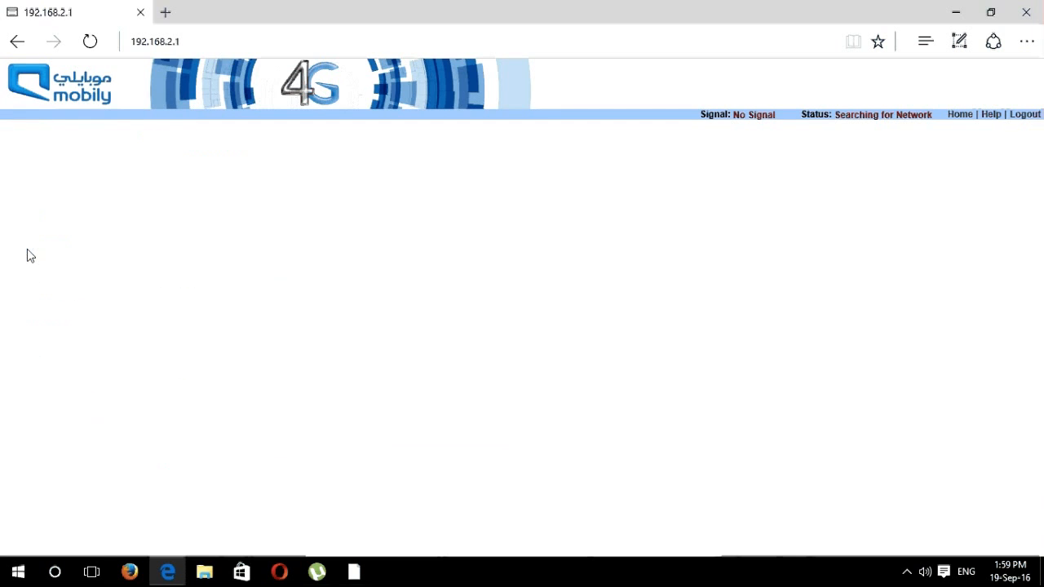
Step: Show Wireless Security with WPA/WPA2-Personal mode and WPA-PSK+WPA2-PSK authentication selected
{"action": "left_click", "coordinate": [18, 251]}
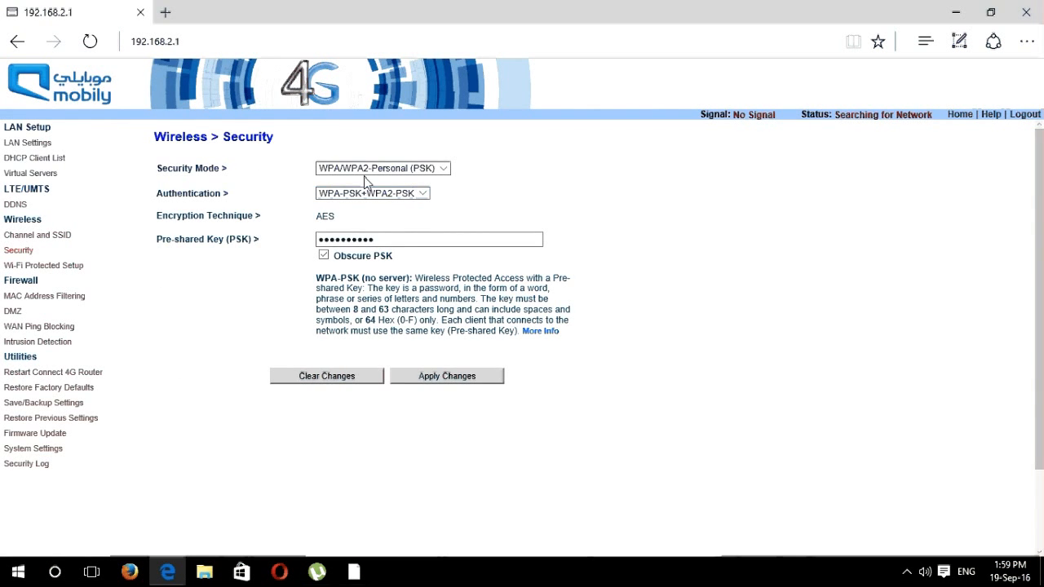
{"action": "mouse_move", "coordinate": [454, 166]}
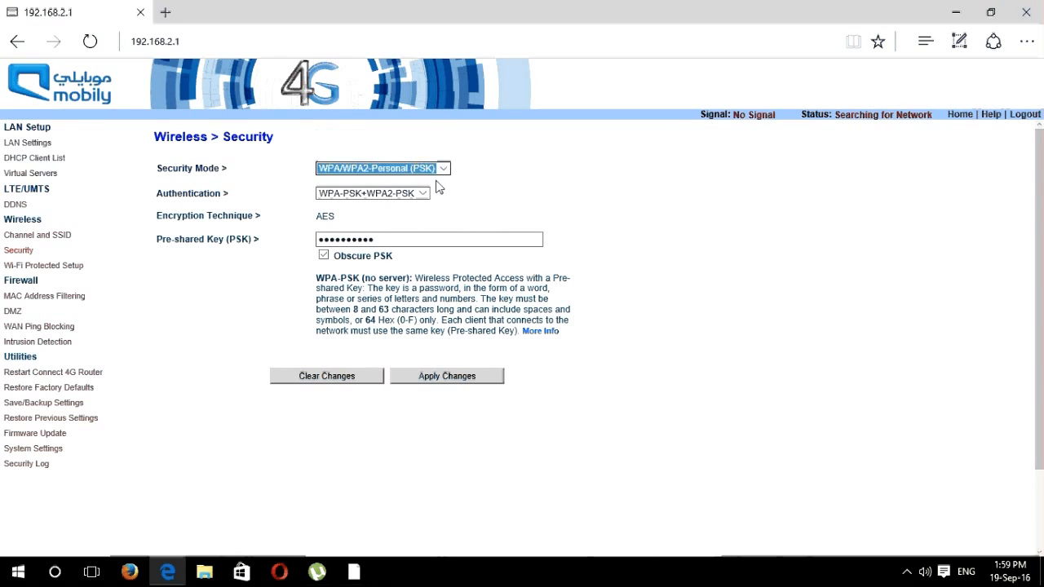
{"action": "left_click", "coordinate": [372, 192]}
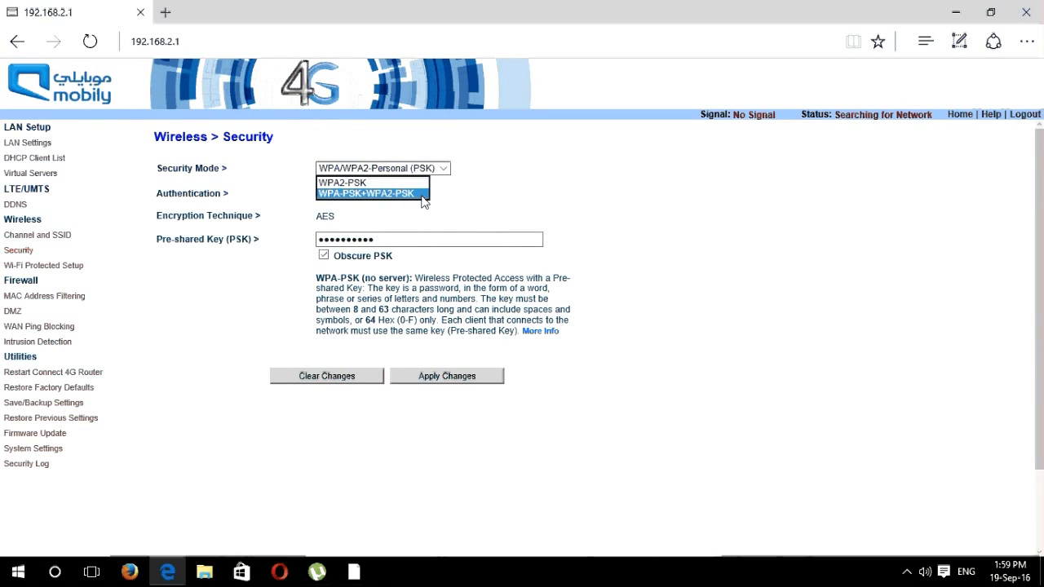
{"action": "left_click", "coordinate": [368, 193]}
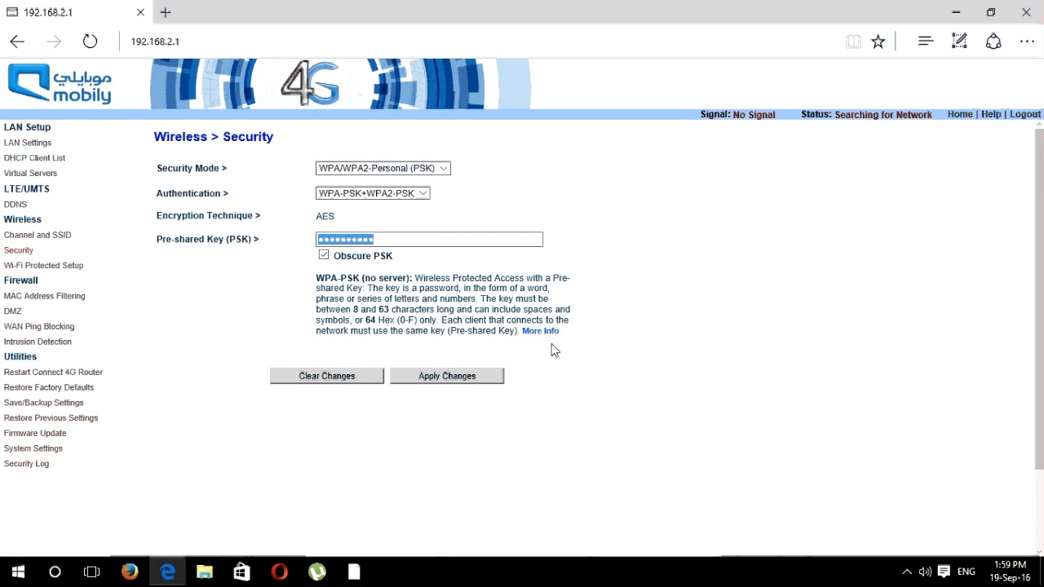
{"action": "mouse_move", "coordinate": [678, 342]}
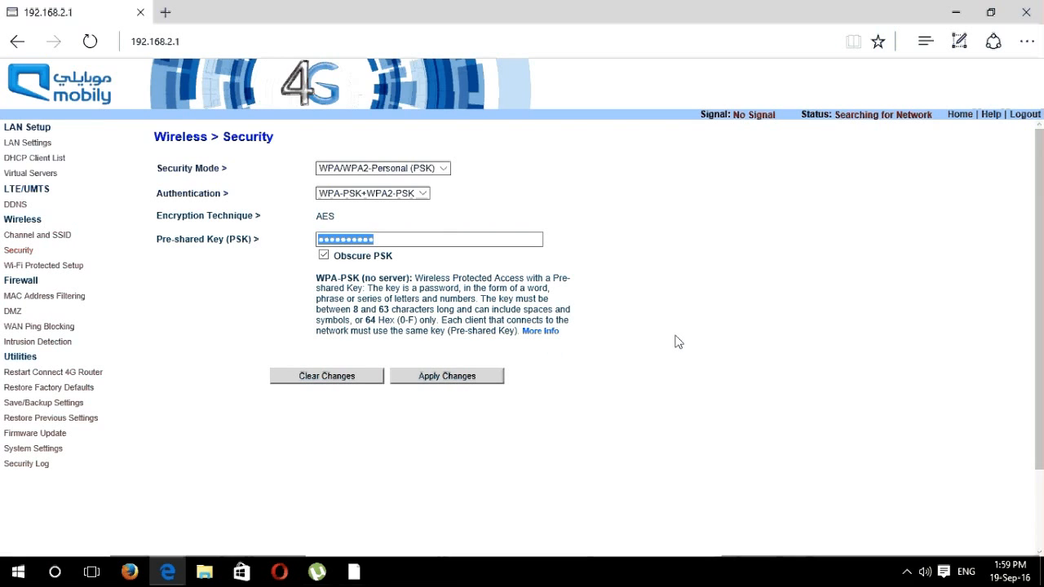